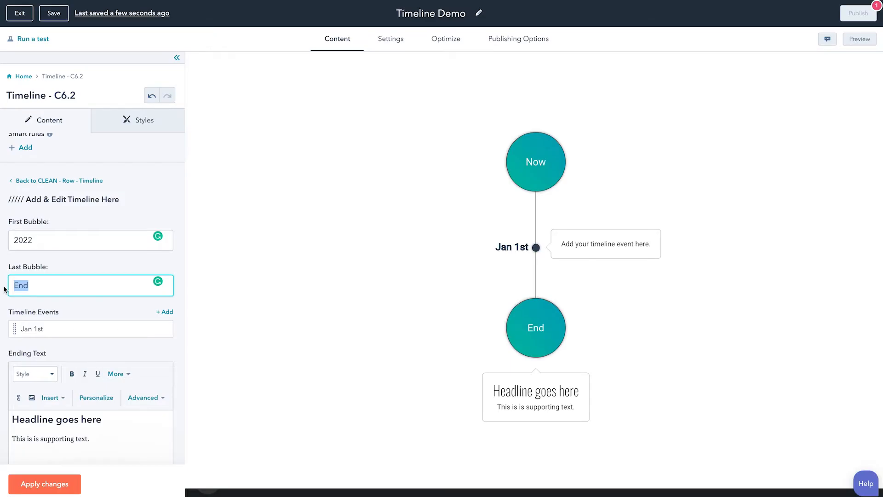
# - Set the timeline's Last Bubble field to 2015
pyautogui.write('20')
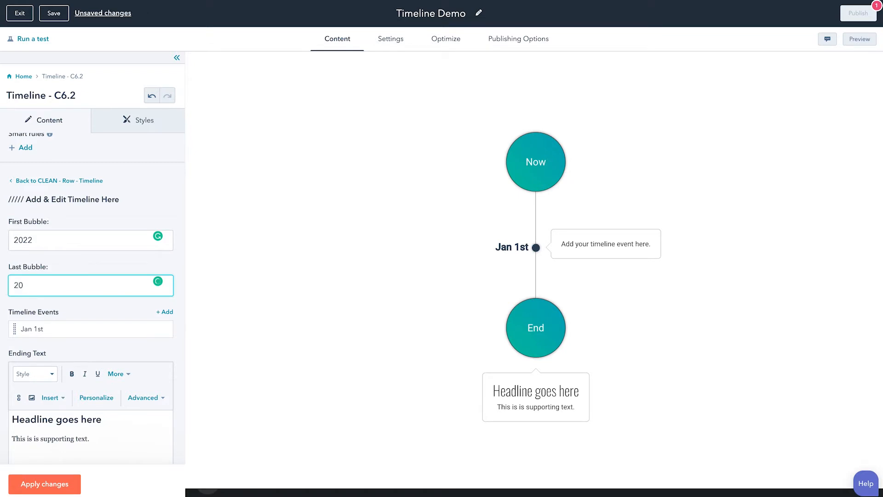
pyautogui.write('2015')
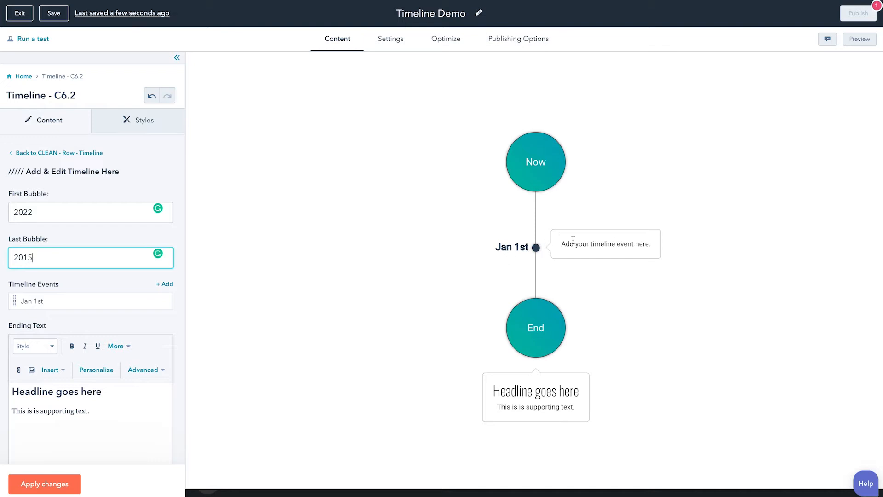
pyautogui.moveTo(134, 296)
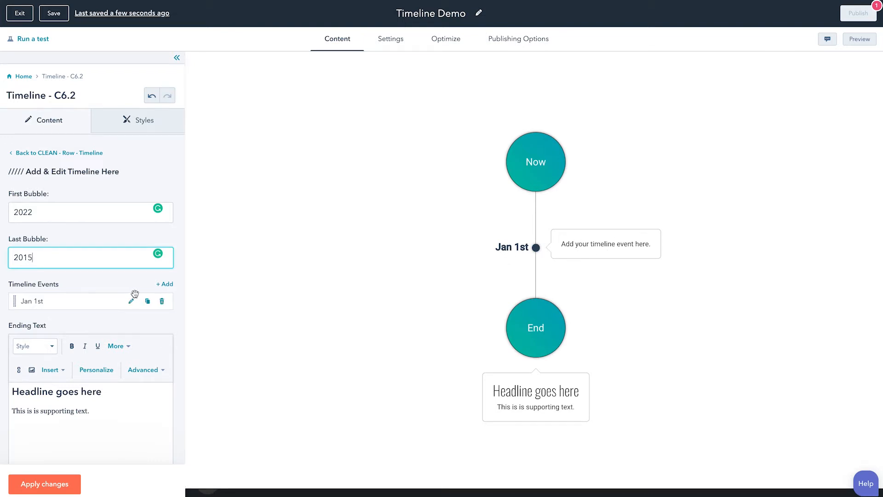
# - Edit the Jan 1st timeline event and reveal its type choices (Event, Year Bubble)
pyautogui.click(133, 301)
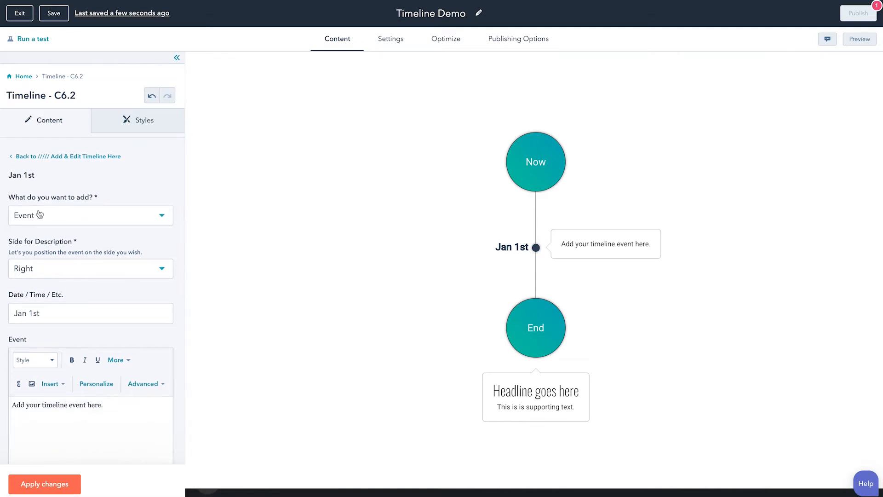
pyautogui.click(90, 216)
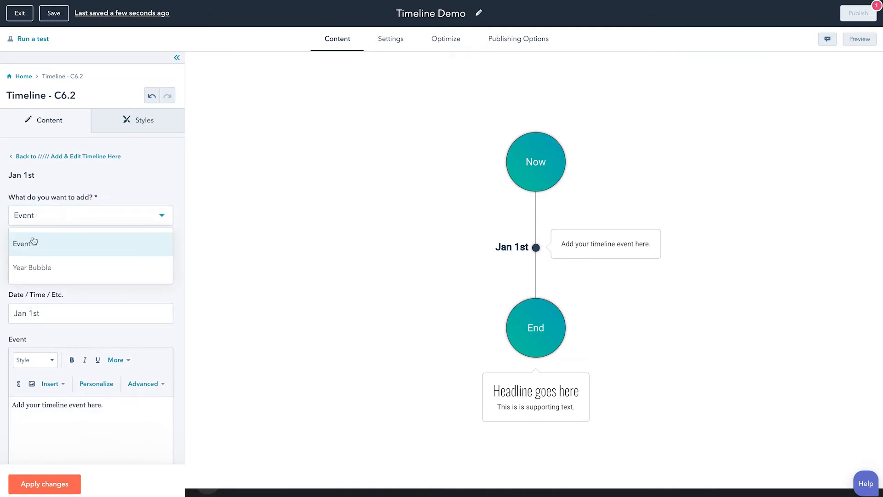